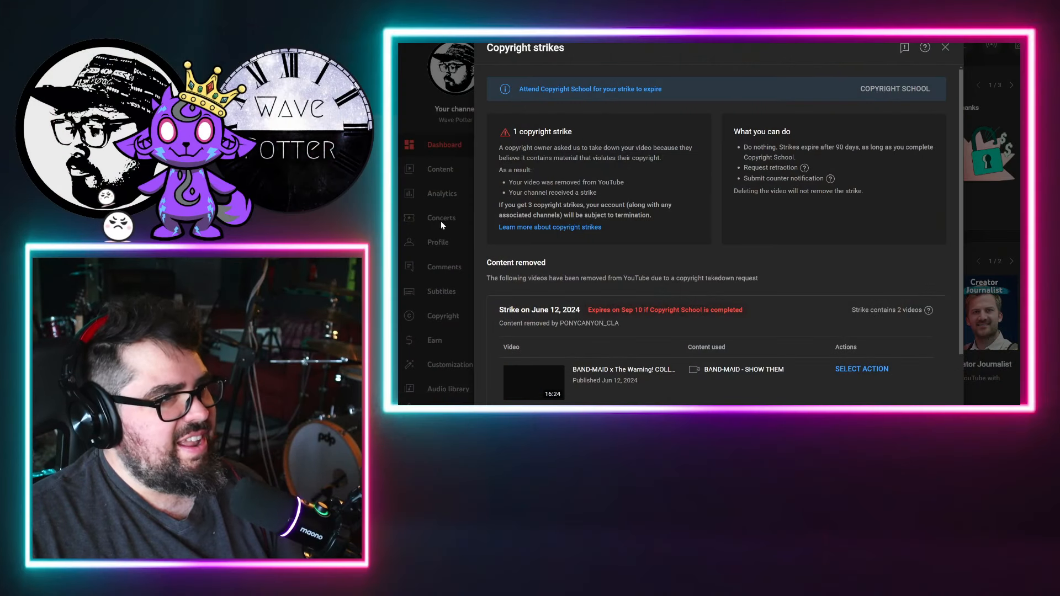
{"action": "scroll", "scroll_direction": "down", "scroll_amount": 3}
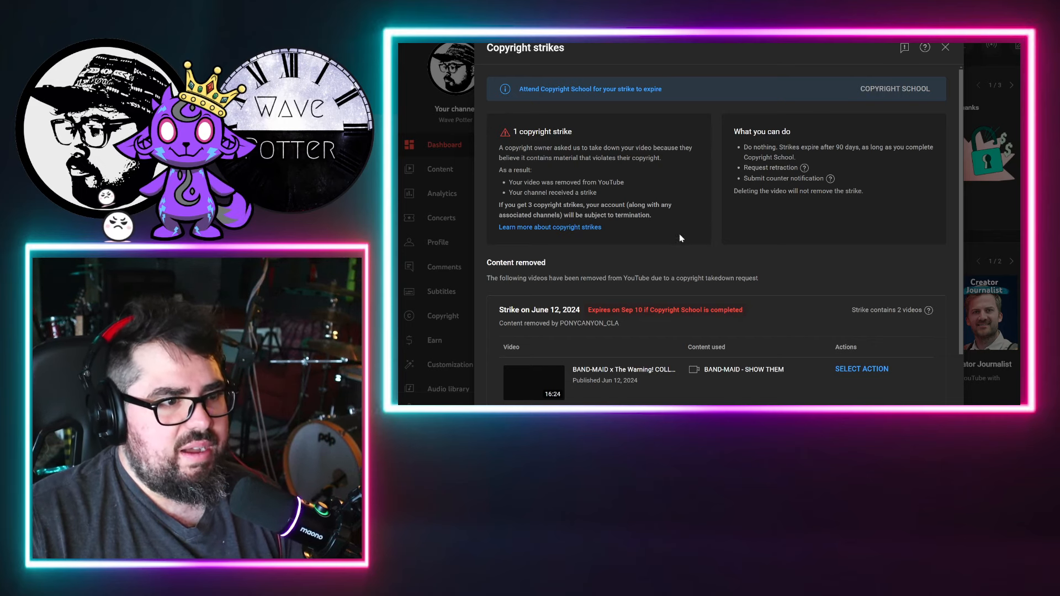
{"action": "scroll", "scroll_direction": "down", "scroll_amount": 3}
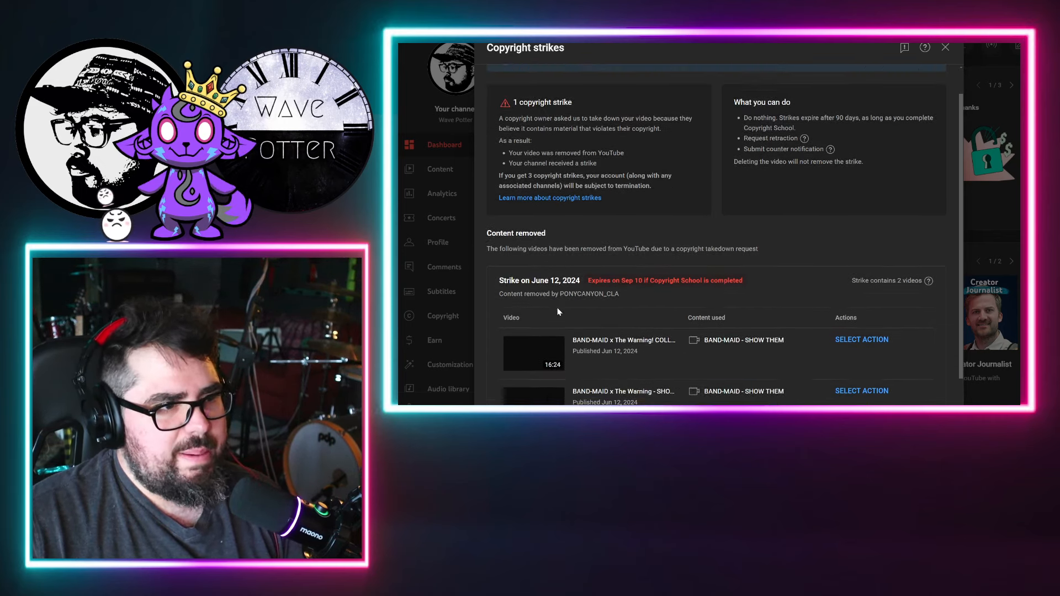
{"action": "scroll", "scroll_direction": "down", "scroll_amount": 3}
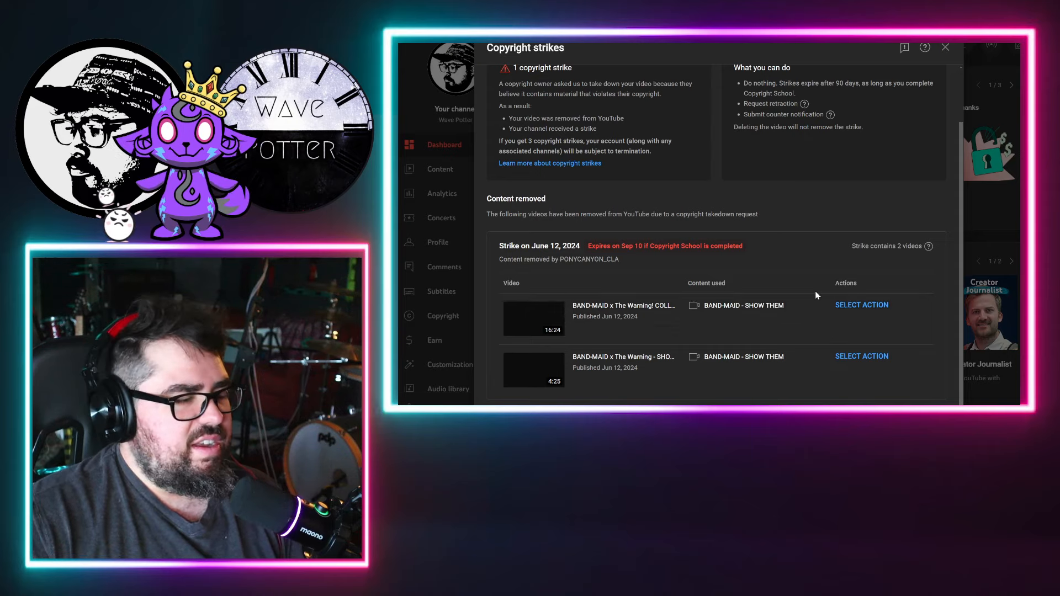